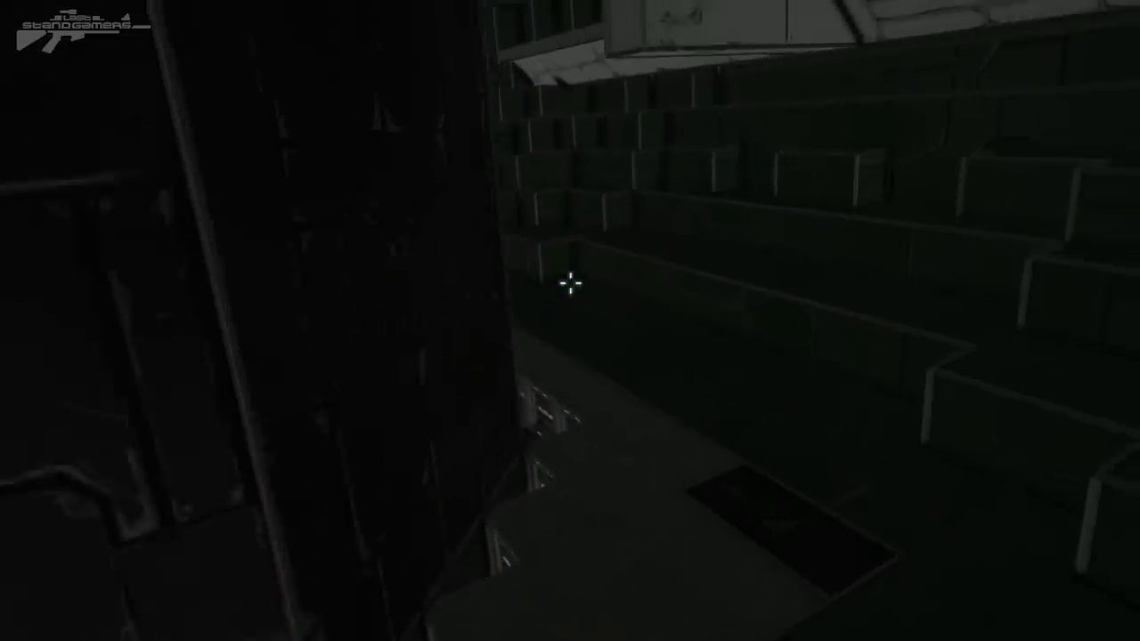
{"action": "mouse_move", "coordinate": [569, 285]}
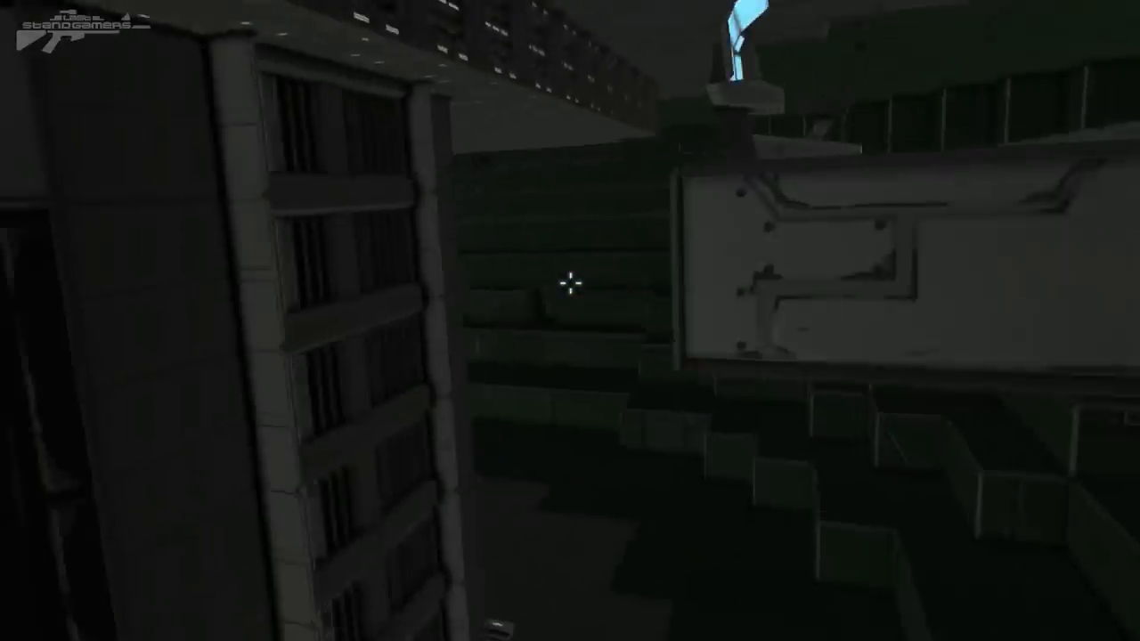
{"action": "mouse_move", "coordinate": [568, 289]}
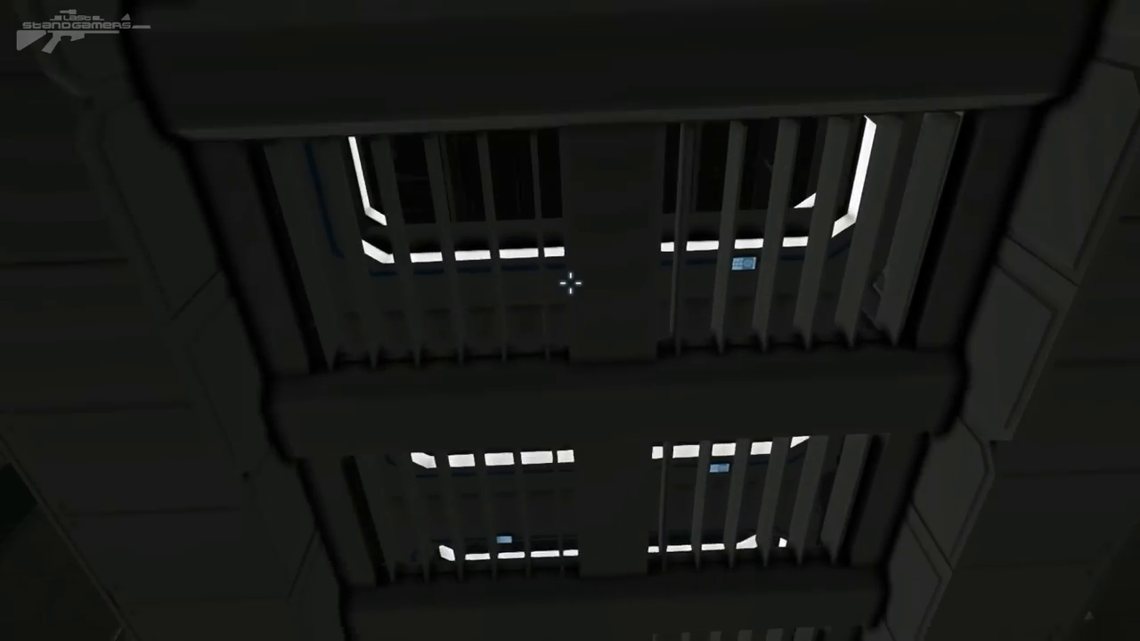
{"action": "mouse_move", "coordinate": [566, 285]}
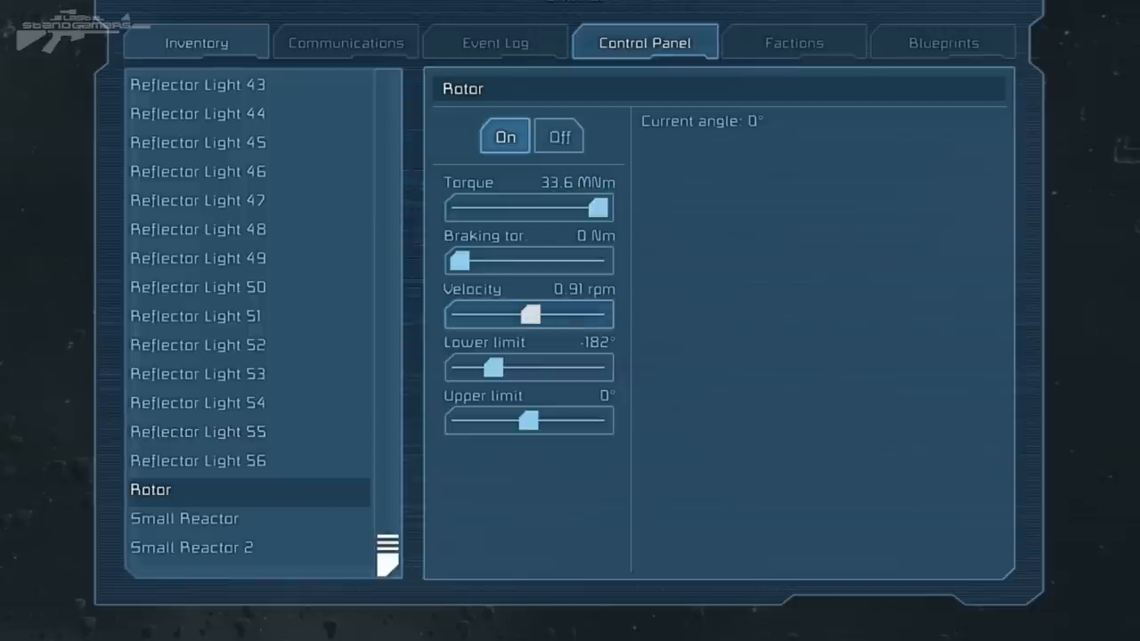
Nudge the Rotor's slider in the ship's Control Panel block list
{"action": "left_click_drag", "start_coordinate": [529, 314], "coordinate": [520, 313]}
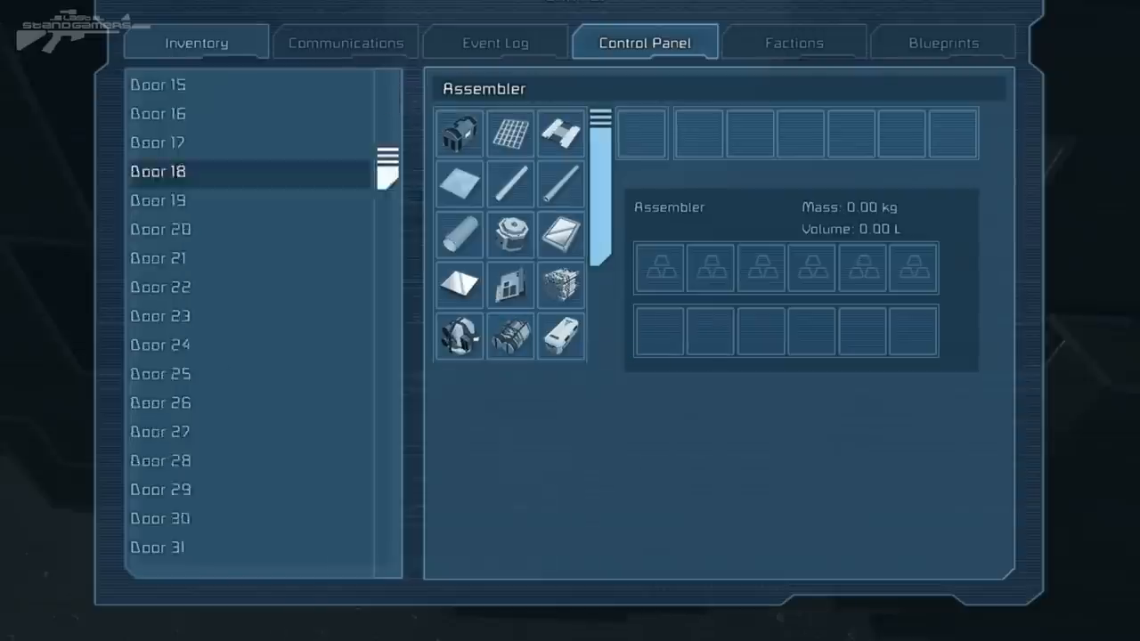
Check each gravity generator's power state and switch Gravity Generator 4 on
{"action": "scroll", "scroll_direction": "down", "scroll_amount": 3}
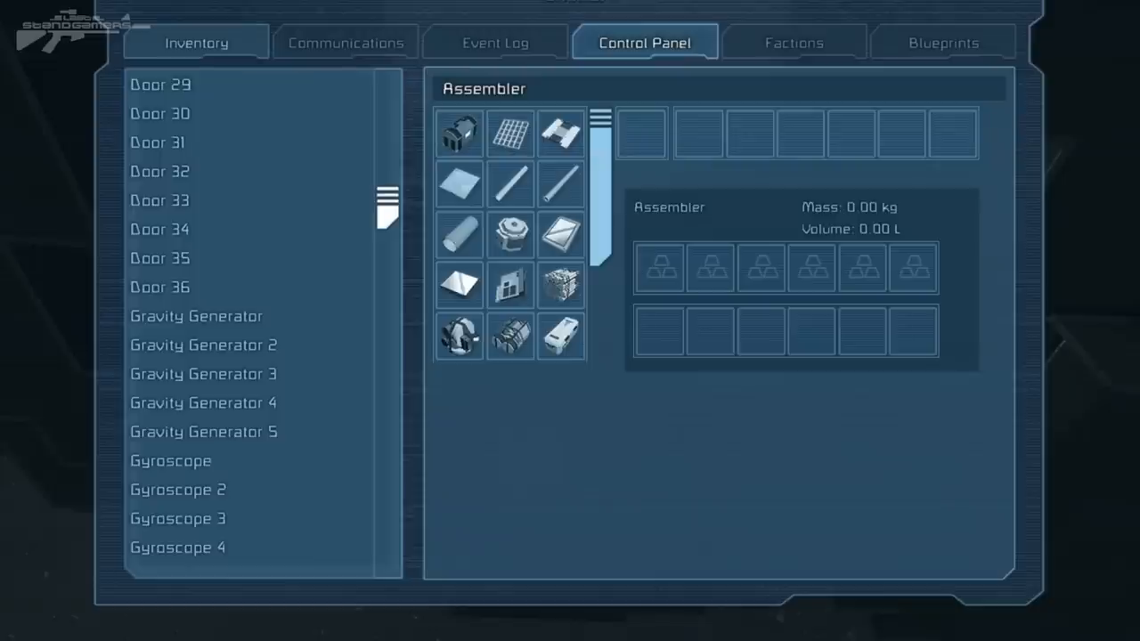
{"action": "left_click", "coordinate": [196, 317]}
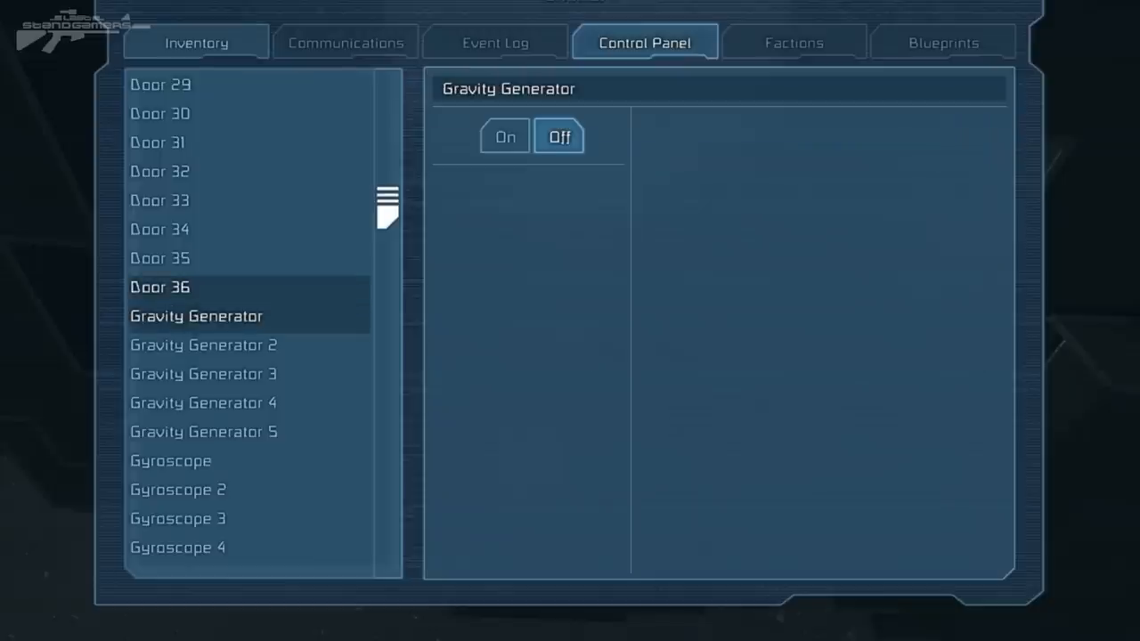
{"action": "left_click", "coordinate": [203, 346]}
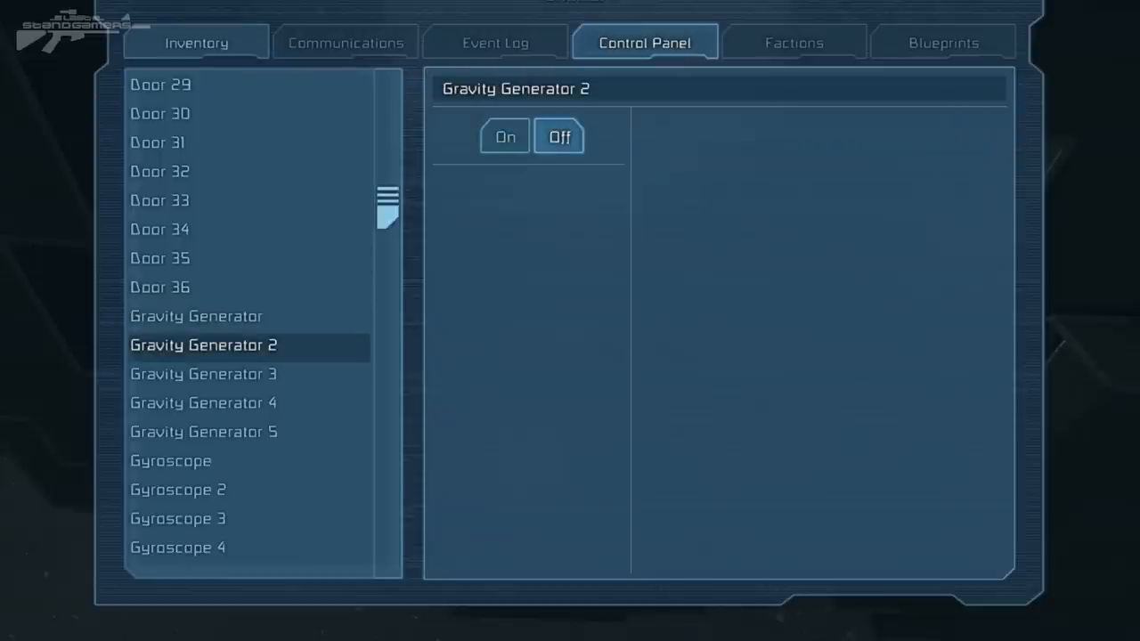
{"action": "left_click", "coordinate": [203, 374]}
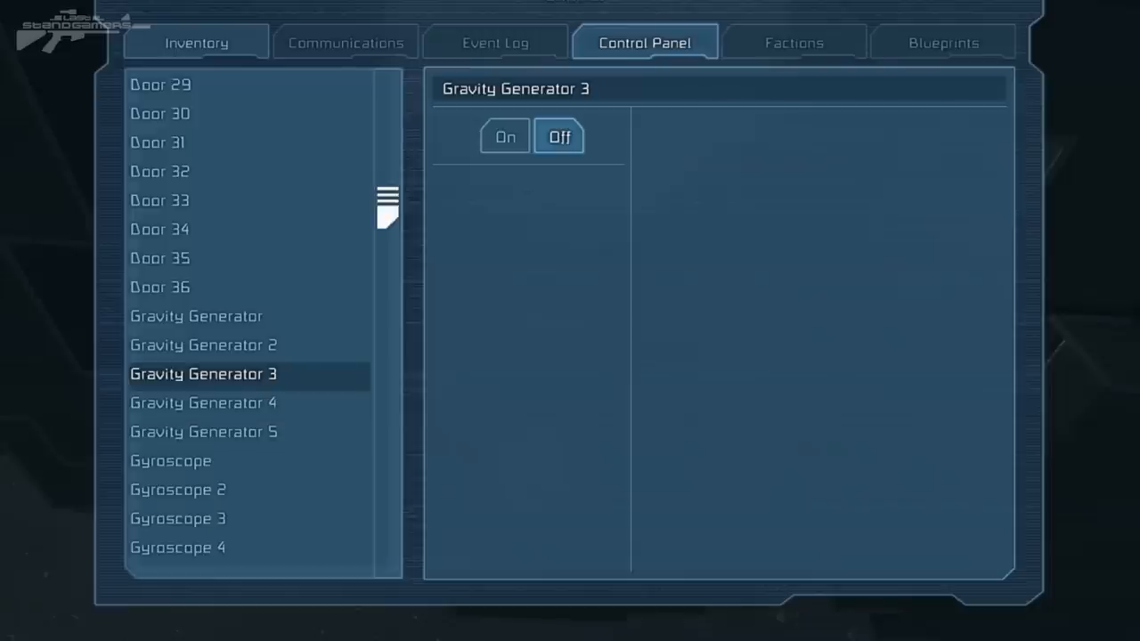
{"action": "left_click", "coordinate": [203, 403]}
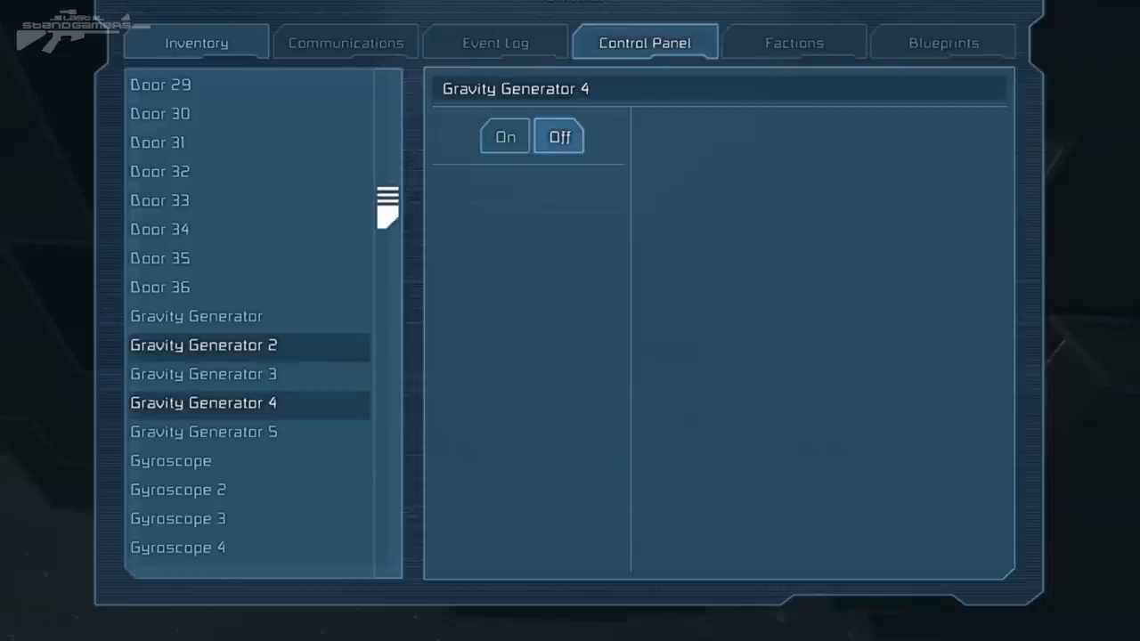
{"action": "left_click", "coordinate": [506, 136]}
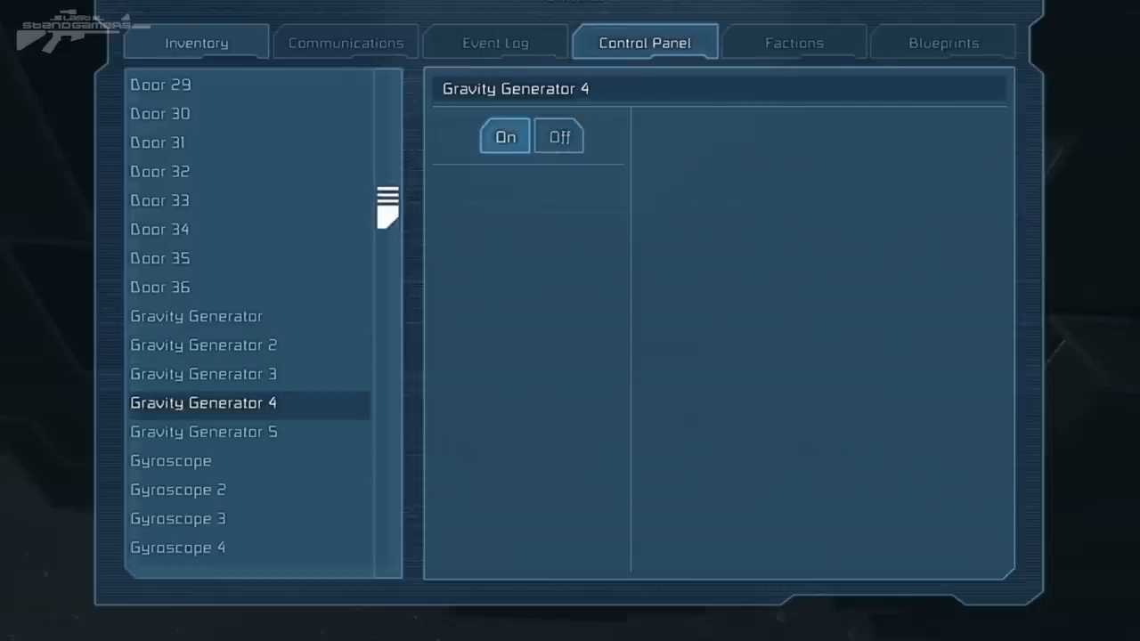
{"action": "left_click", "coordinate": [203, 432]}
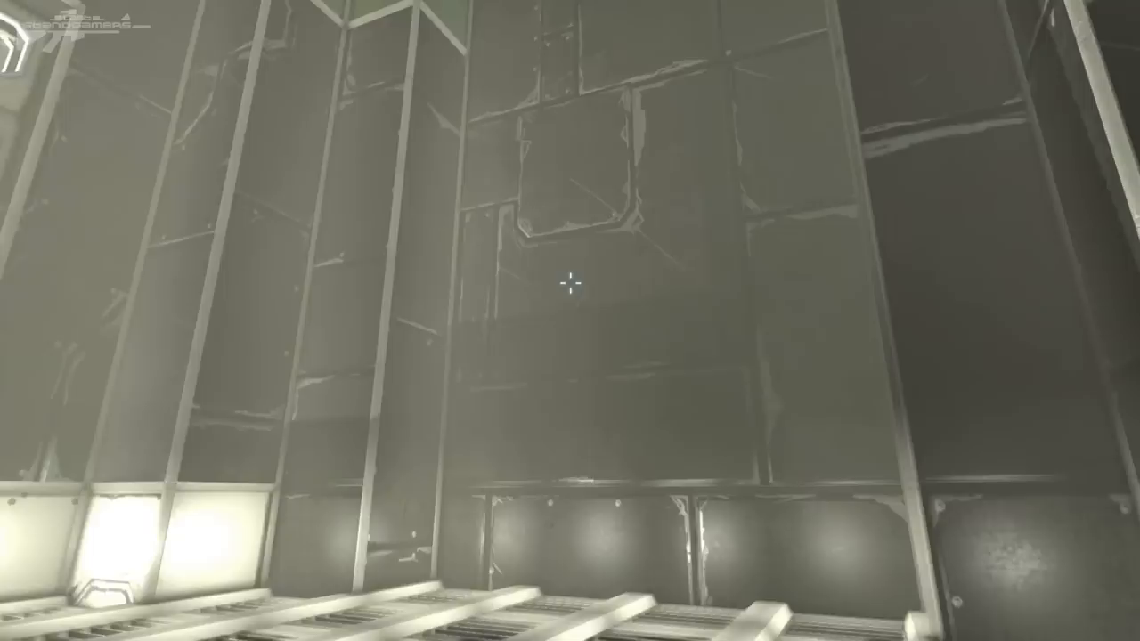
{"action": "mouse_move", "coordinate": [566, 285]}
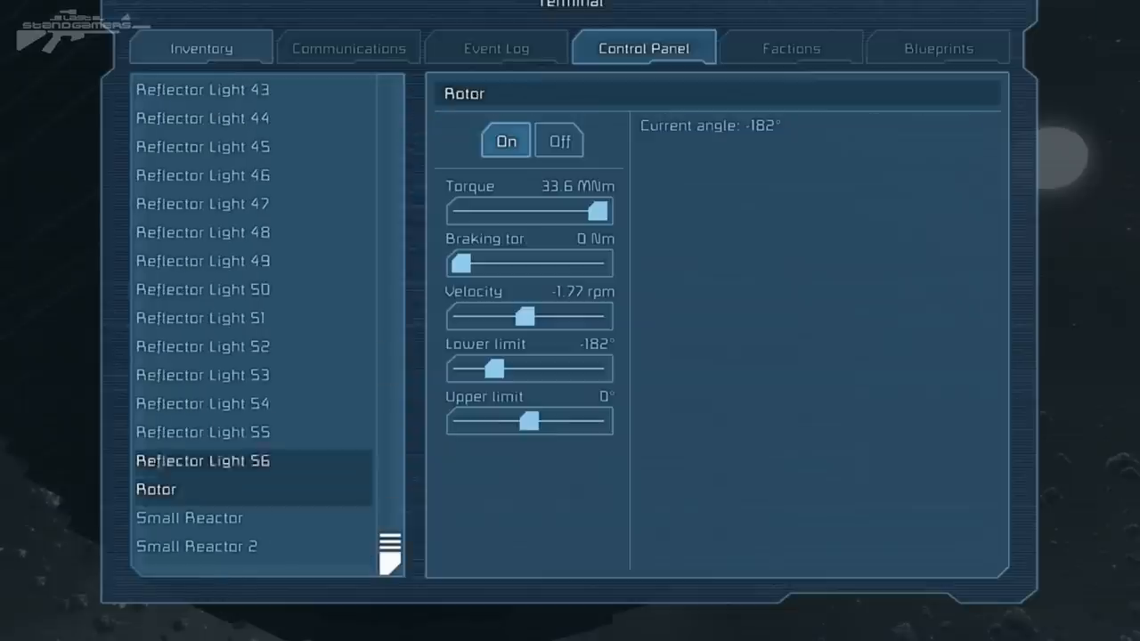
Drag the Rotor's Velocity from -1.77 rpm to a positive 2.69 rpm
{"action": "left_click_drag", "start_coordinate": [520, 317], "coordinate": [531, 317]}
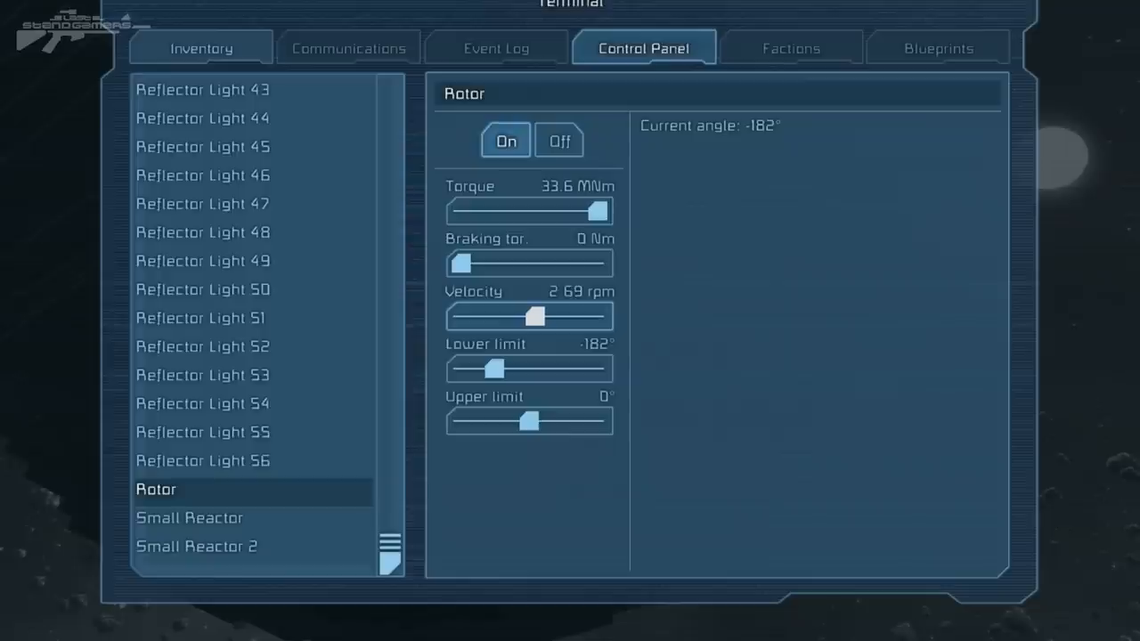
{"action": "left_click_drag", "start_coordinate": [531, 317], "coordinate": [552, 317]}
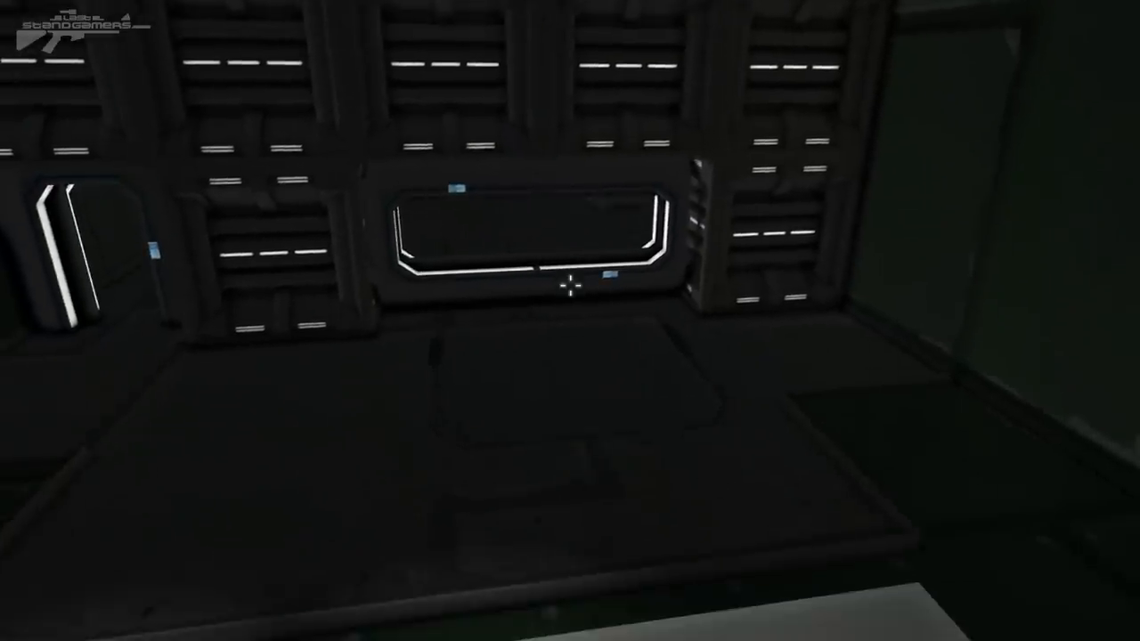
{"action": "mouse_move", "coordinate": [567, 285]}
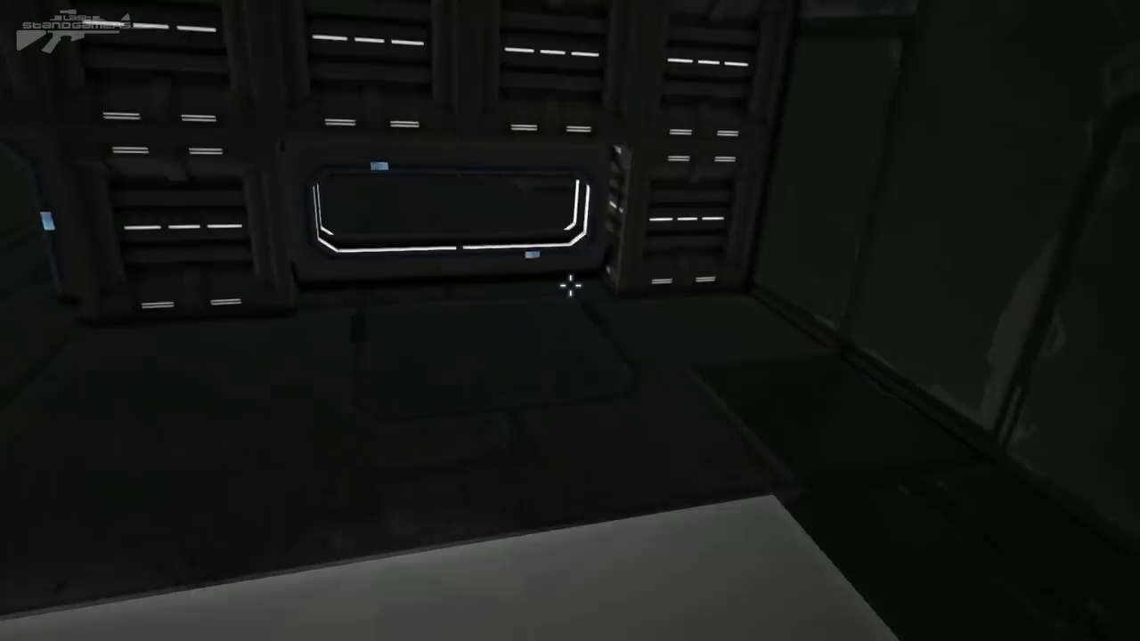
{"action": "mouse_move", "coordinate": [567, 285]}
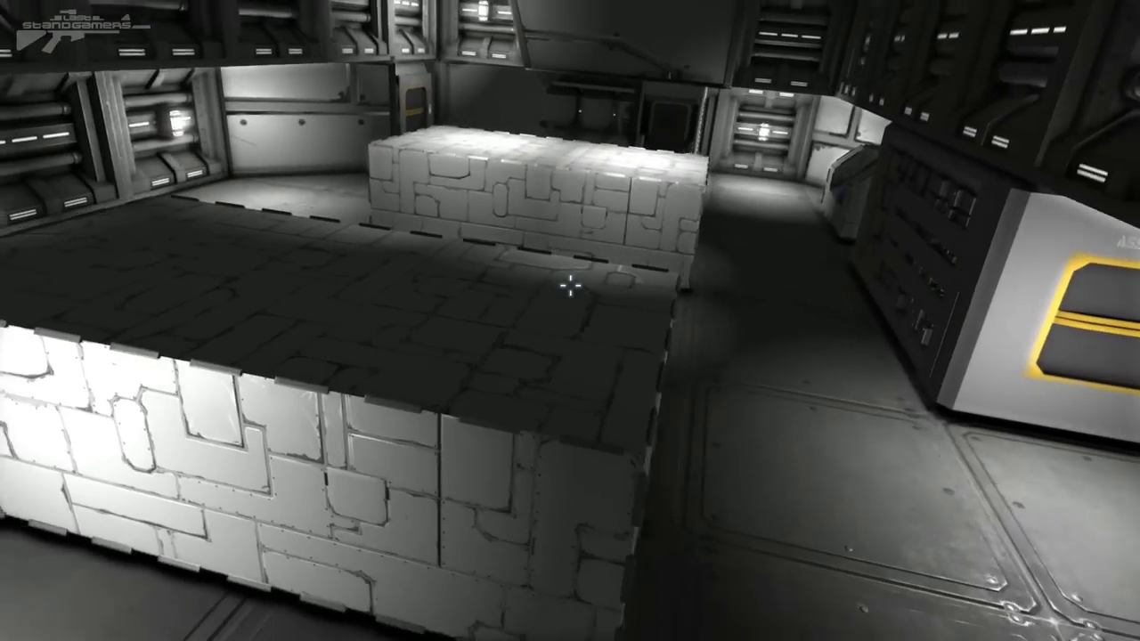
{"action": "mouse_move", "coordinate": [565, 289]}
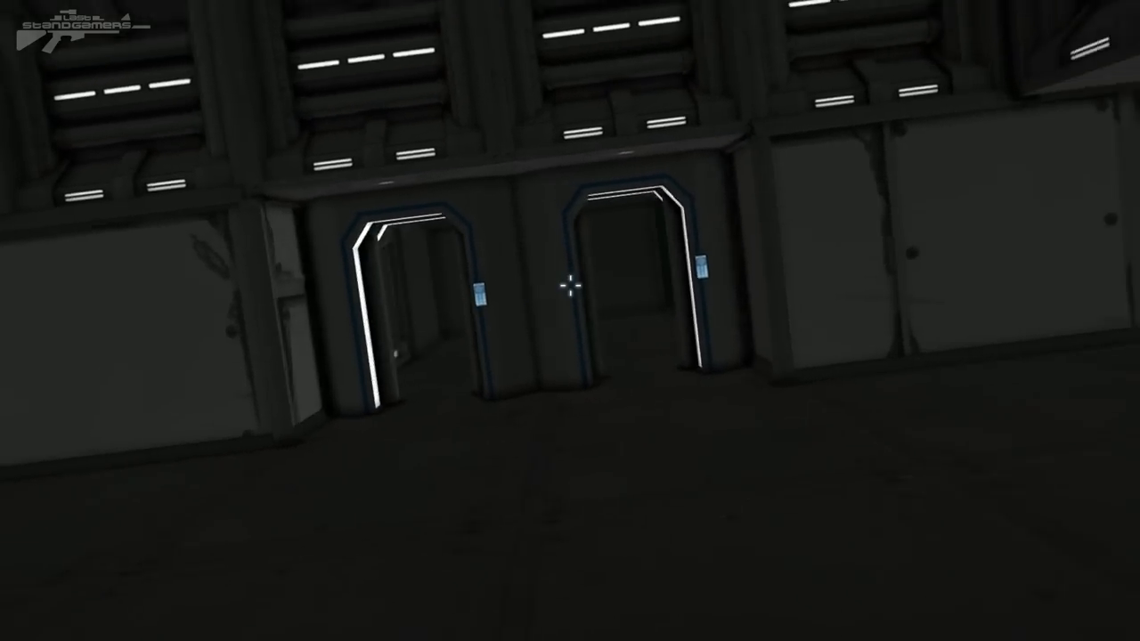
Walk forward from the lit hall of white blocks into the dark corridor
{"action": "key", "text": "w"}
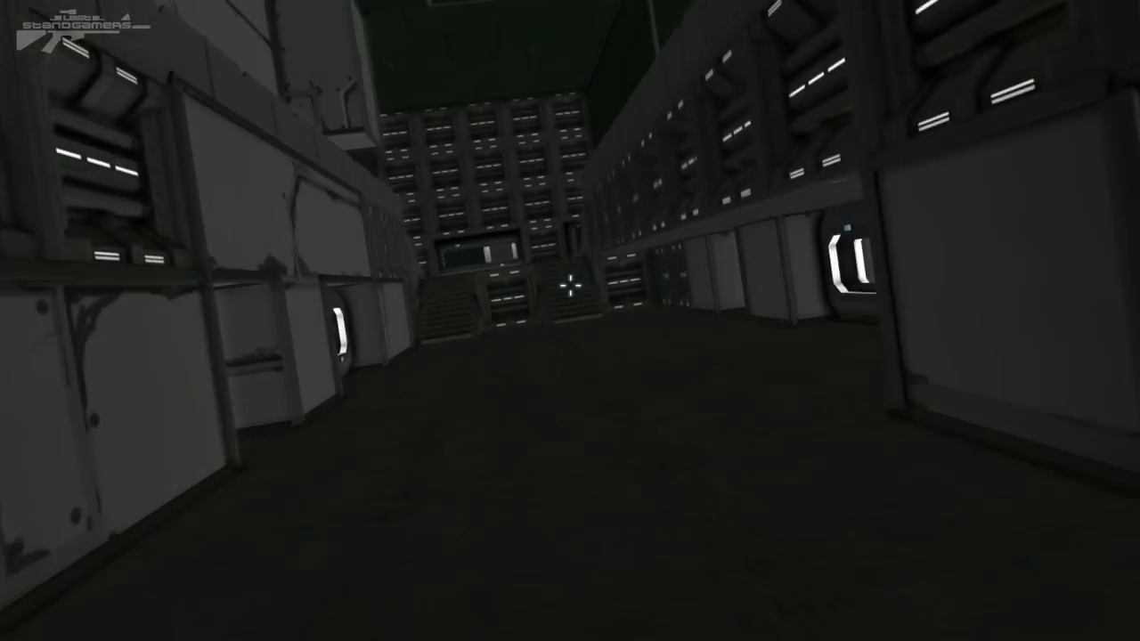
{"action": "mouse_move", "coordinate": [568, 285]}
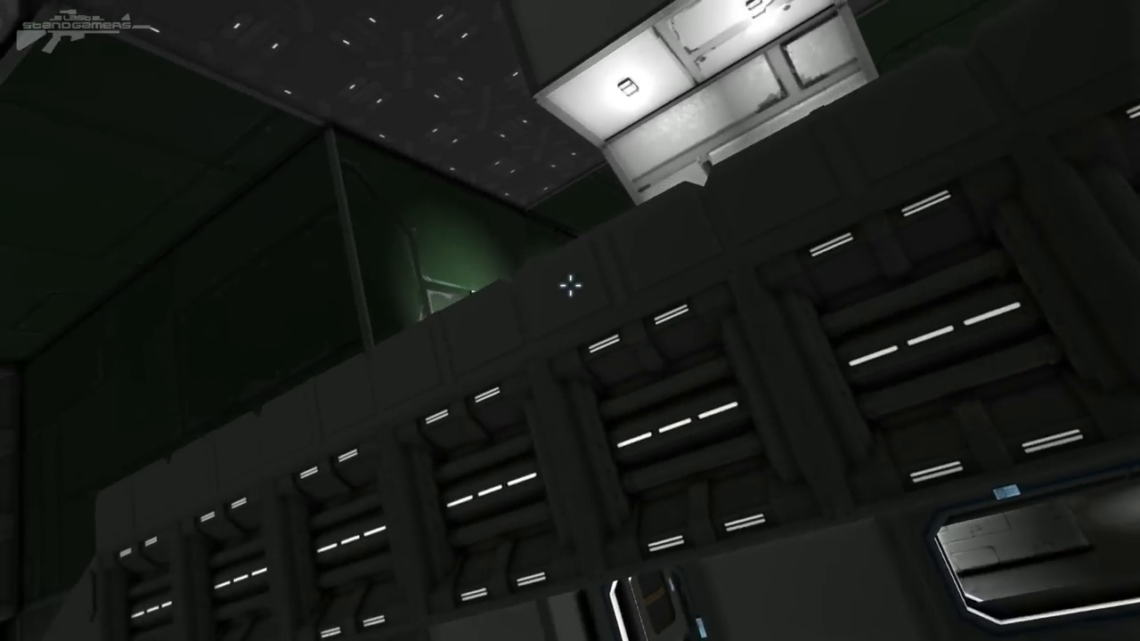
{"action": "mouse_move", "coordinate": [567, 285]}
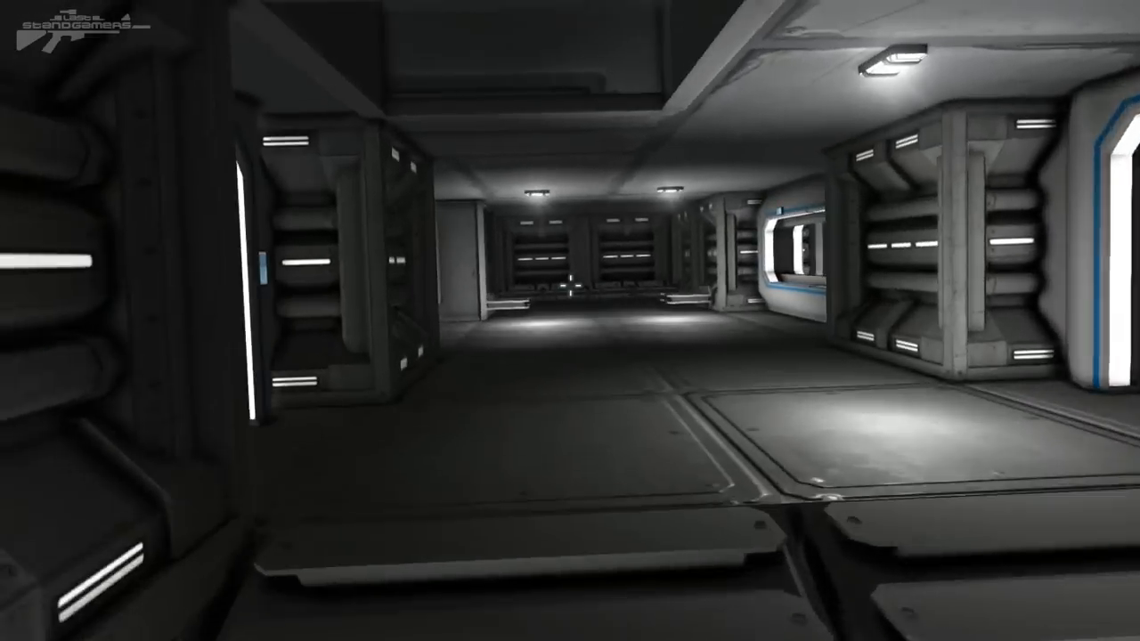
{"action": "mouse_move", "coordinate": [570, 285]}
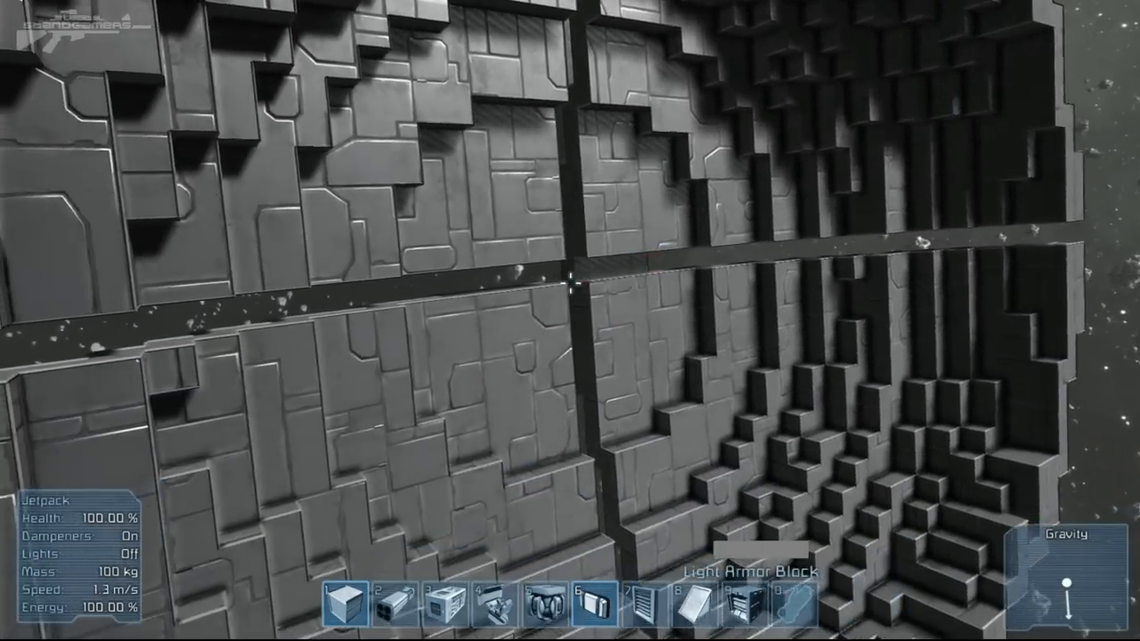
Delete a block on the half-sphere armor prototype to split it into segments
{"action": "key", "text": "Delete"}
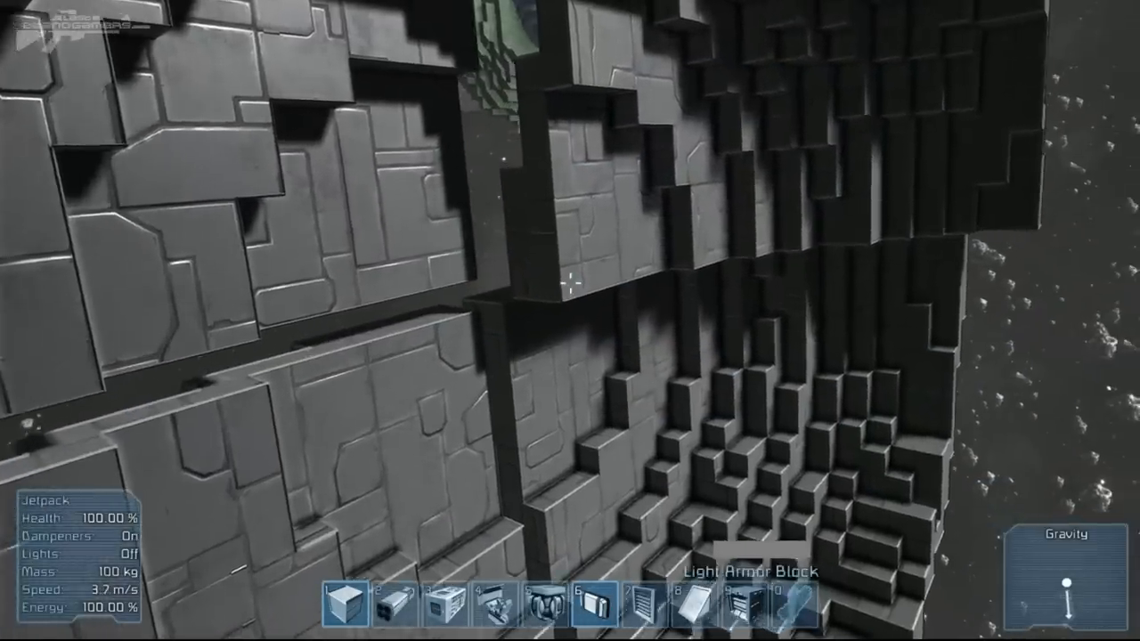
{"action": "mouse_move", "coordinate": [567, 281]}
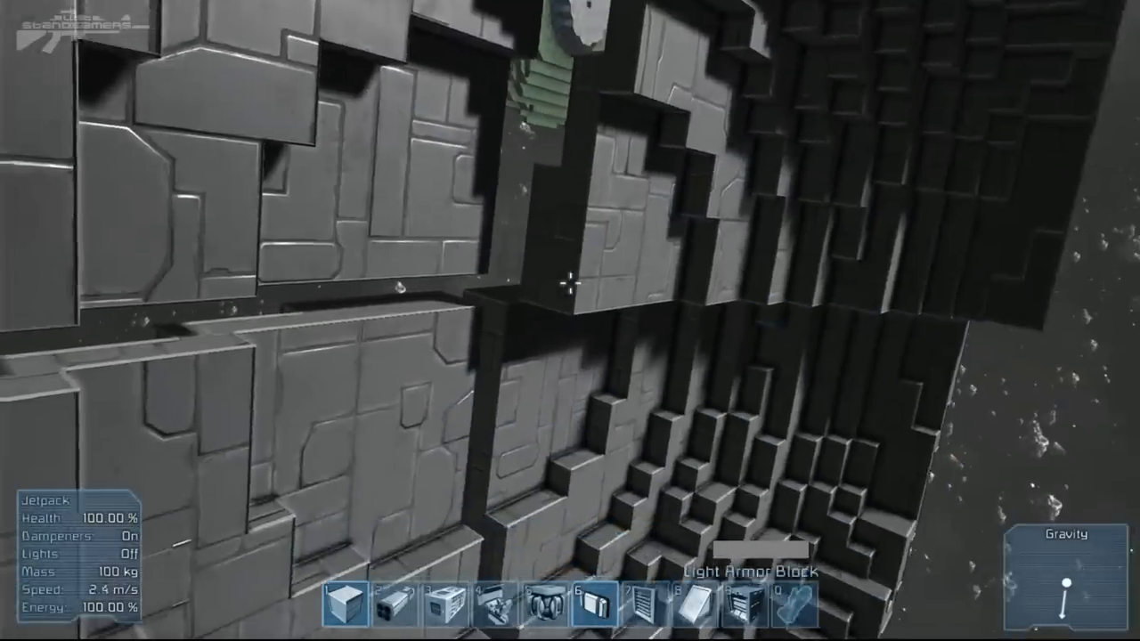